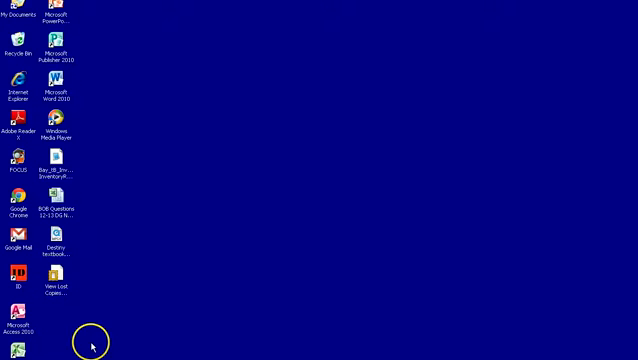
pyautogui.moveTo(20, 10)
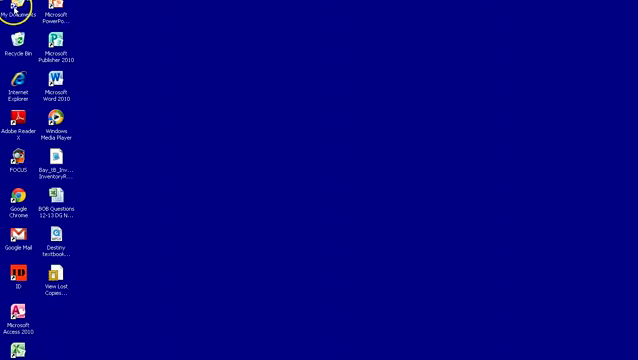
# Launch a blank Notepad document from Start > All Programs > Accessories.
pyautogui.doubleClick(22, 8)
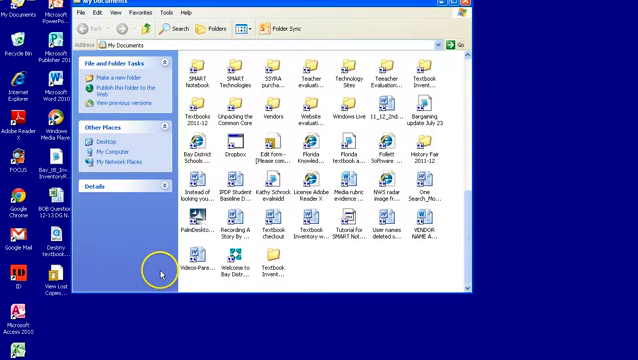
pyautogui.moveTo(270, 258)
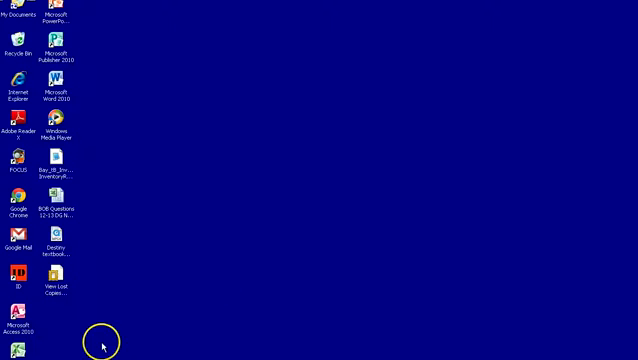
pyautogui.click(10, 352)
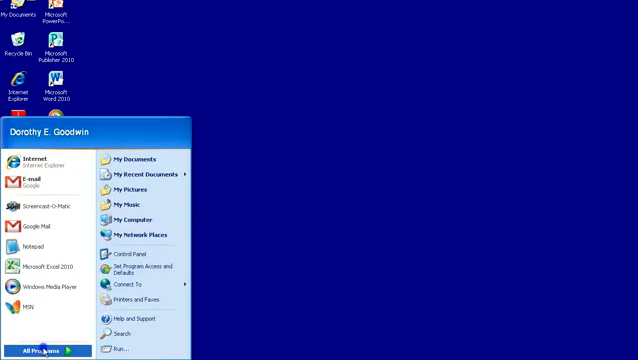
pyautogui.click(48, 348)
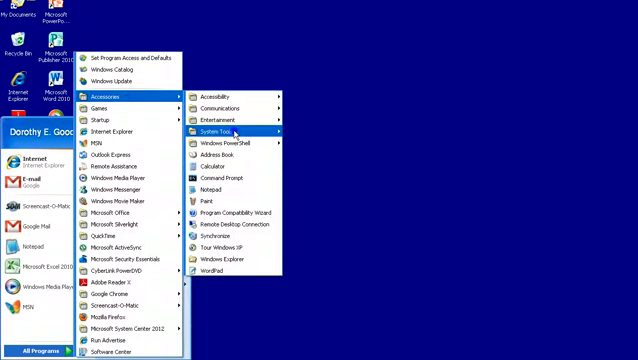
pyautogui.click(212, 132)
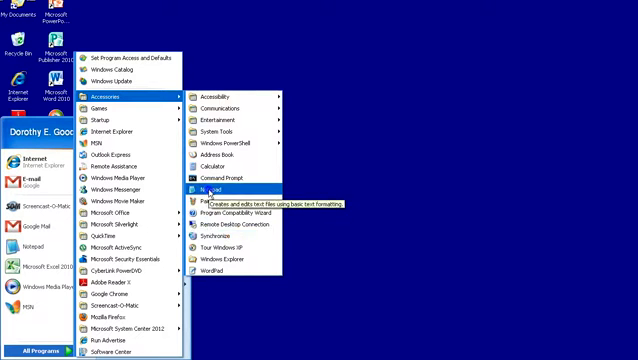
pyautogui.click(204, 188)
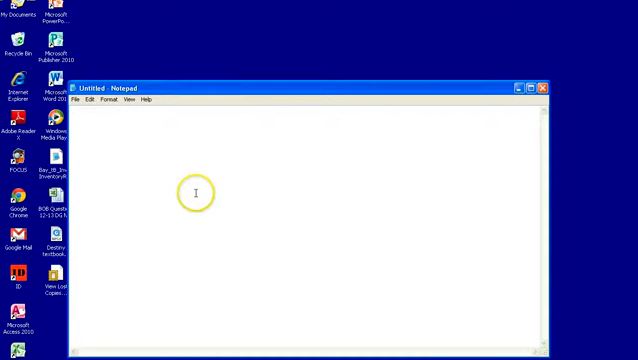
pyautogui.moveTo(202, 144)
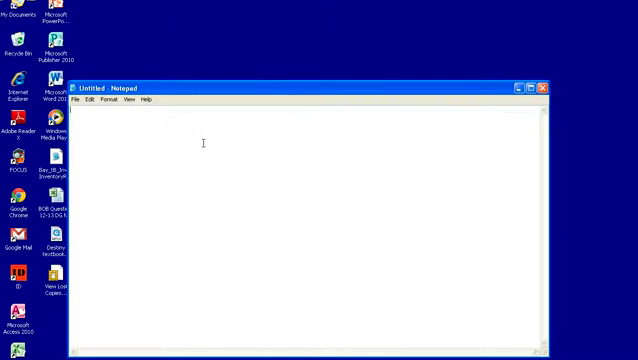
pyautogui.write('4920003011040')
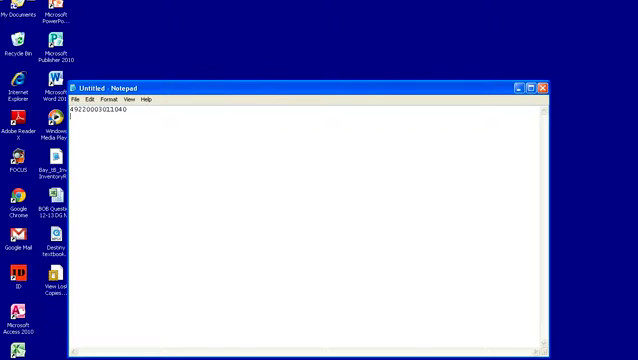
pyautogui.write('49220001357637')
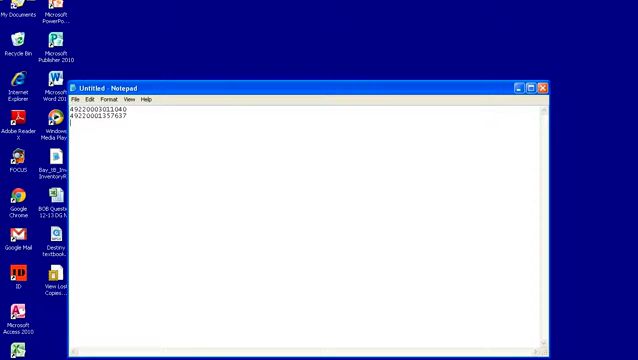
pyautogui.write('49220000607639')
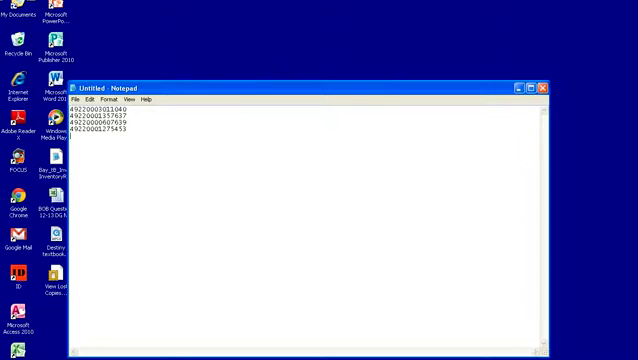
pyautogui.write('4920000452729')
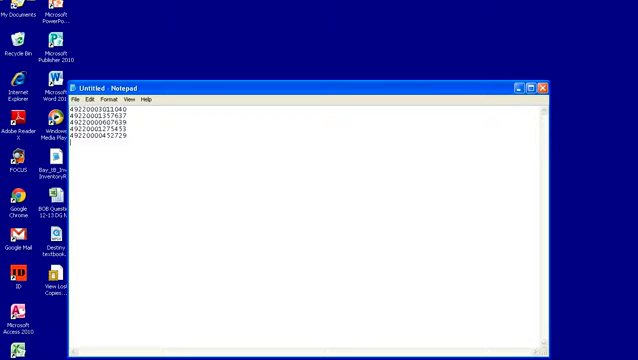
pyautogui.write('4920002095174')
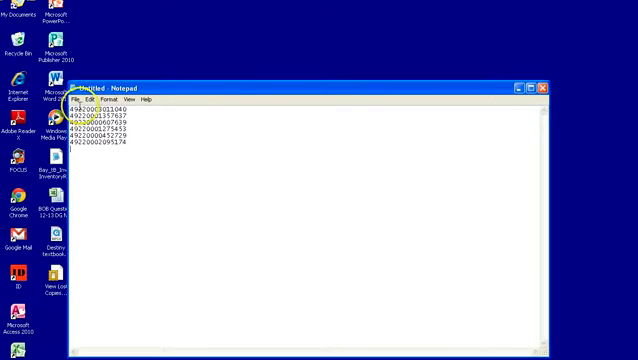
# Save the barcode list as Storage 2.txt in the Textbook Inventory 2012-13 folder.
pyautogui.click(80, 100)
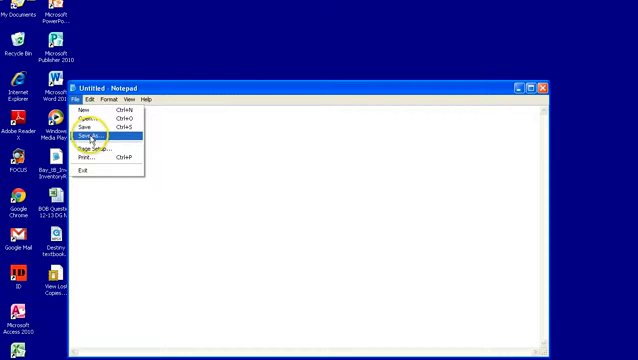
pyautogui.click(90, 136)
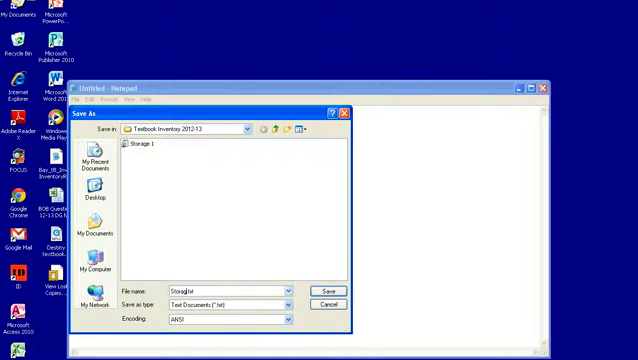
pyautogui.write('Storage 2.txt')
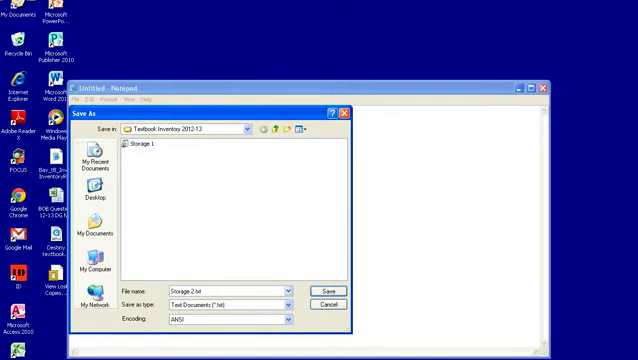
pyautogui.click(332, 288)
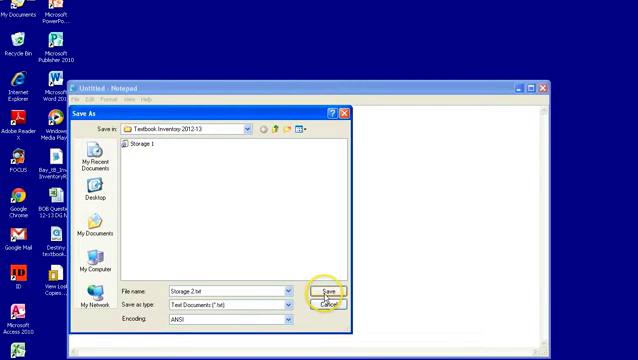
pyautogui.click(328, 290)
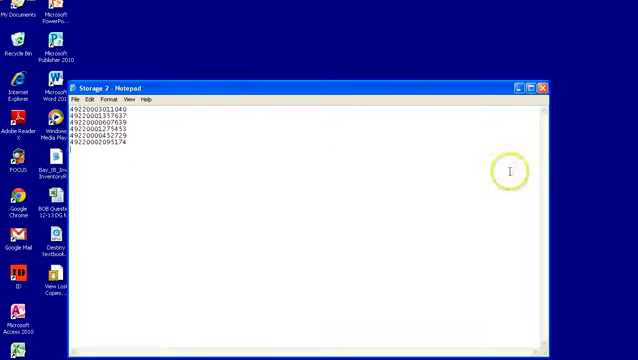
pyautogui.click(544, 88)
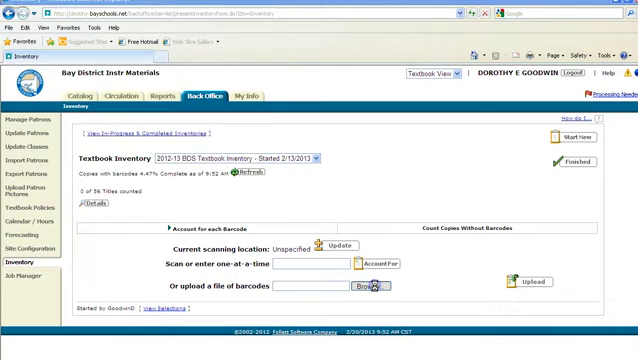
# Browse and select the Storage 2 barcode file for upload to the 2012-13 BDS Textbook Inventory.
pyautogui.click(376, 290)
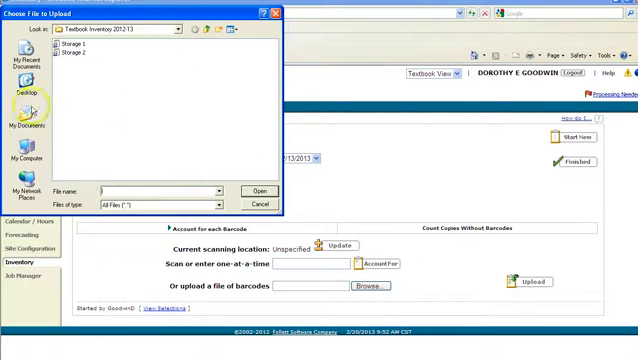
pyautogui.moveTo(148, 34)
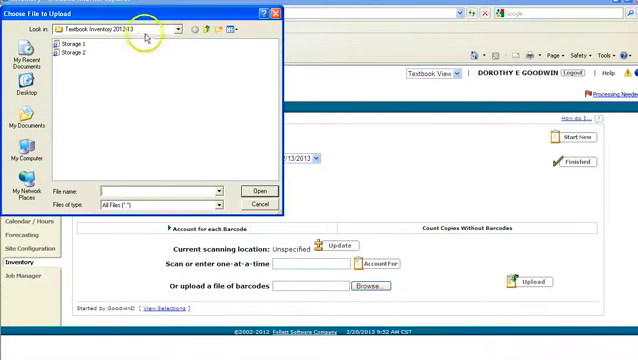
pyautogui.moveTo(204, 78)
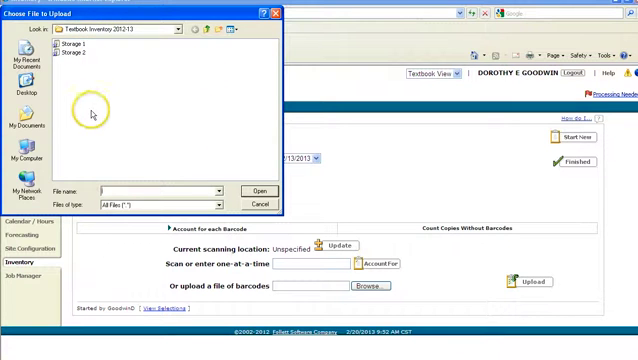
pyautogui.click(72, 62)
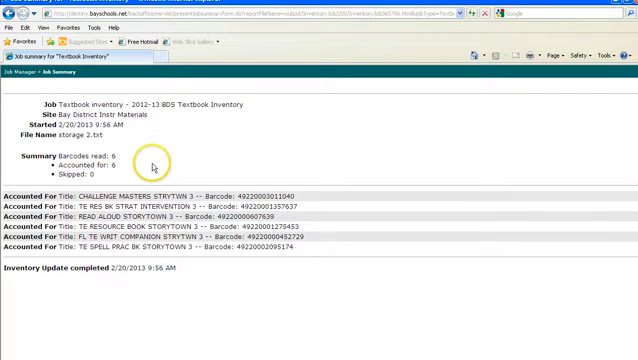
pyautogui.moveTo(292, 274)
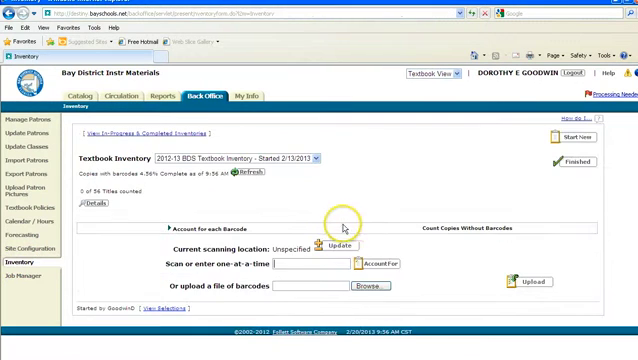
pyautogui.moveTo(404, 182)
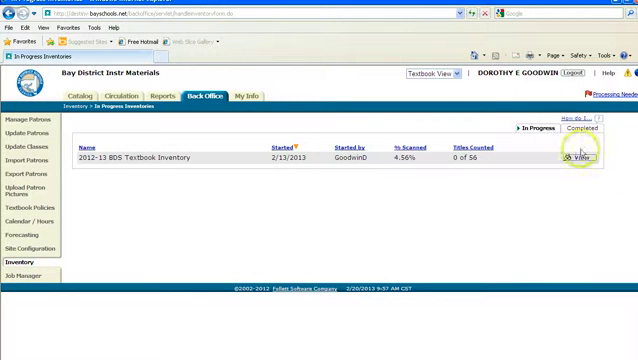
pyautogui.moveTo(492, 164)
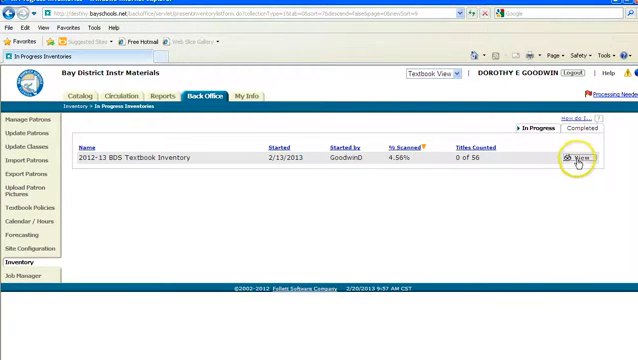
pyautogui.moveTo(550, 184)
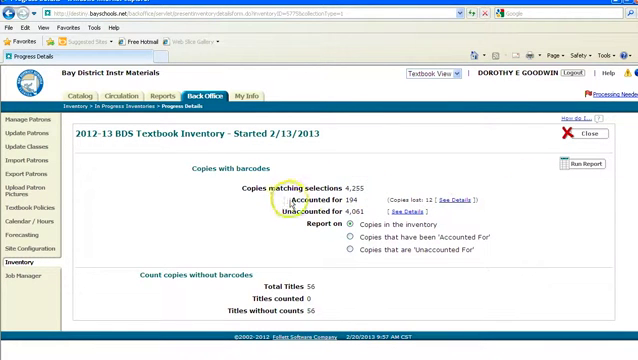
pyautogui.moveTo(470, 206)
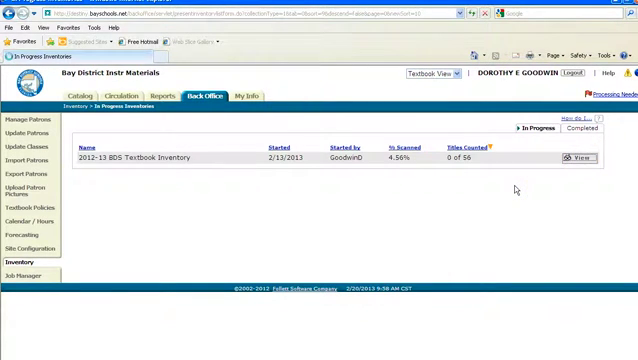
# View the Progress Details report for the 2012-13 BDS Textbook Inventory.
pyautogui.click(582, 160)
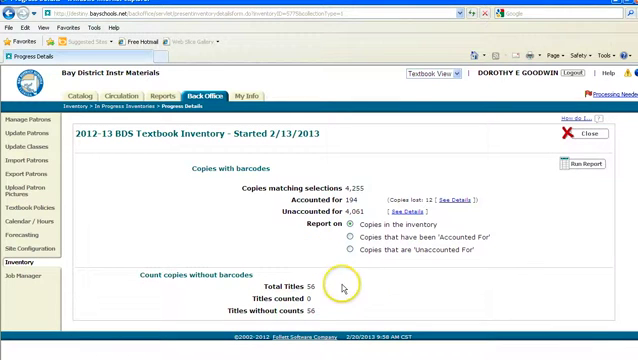
pyautogui.moveTo(320, 282)
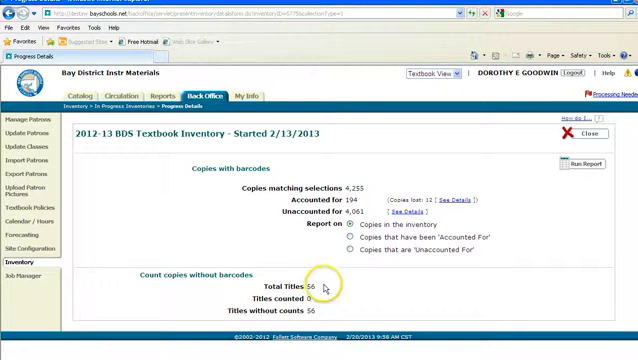
pyautogui.moveTo(500, 164)
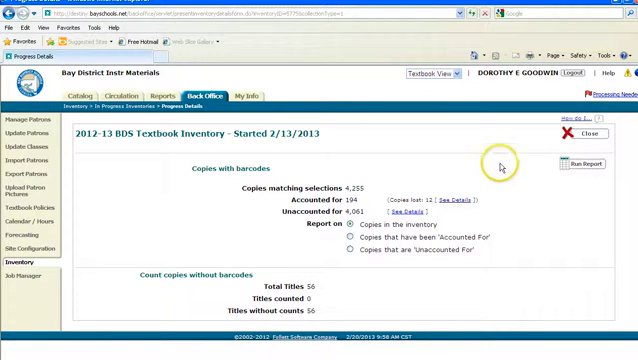
pyautogui.moveTo(128, 108)
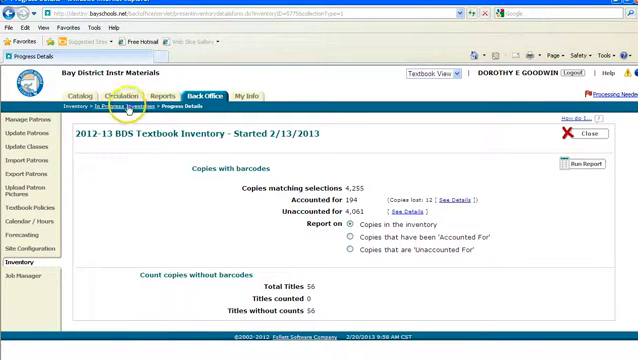